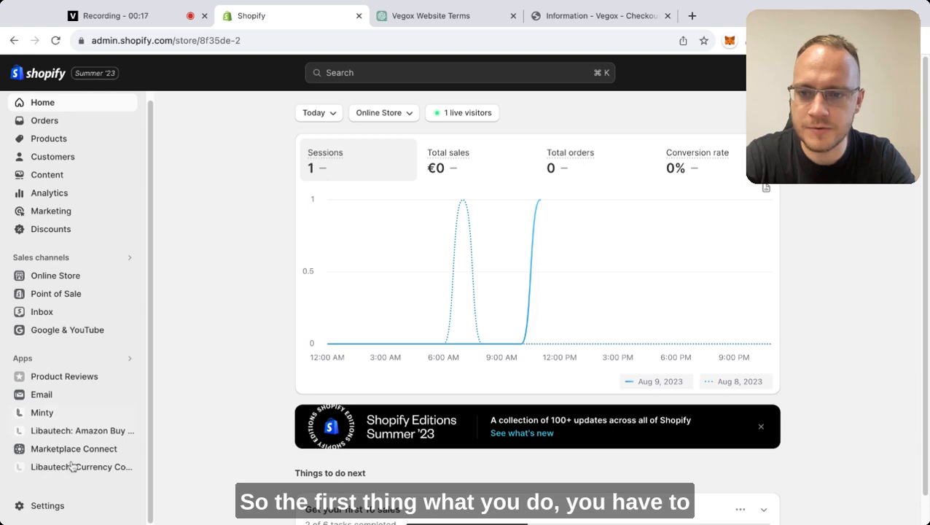
Reach the Vegox store settings and bring Policies into view in the navigation.
left_click(47, 504)
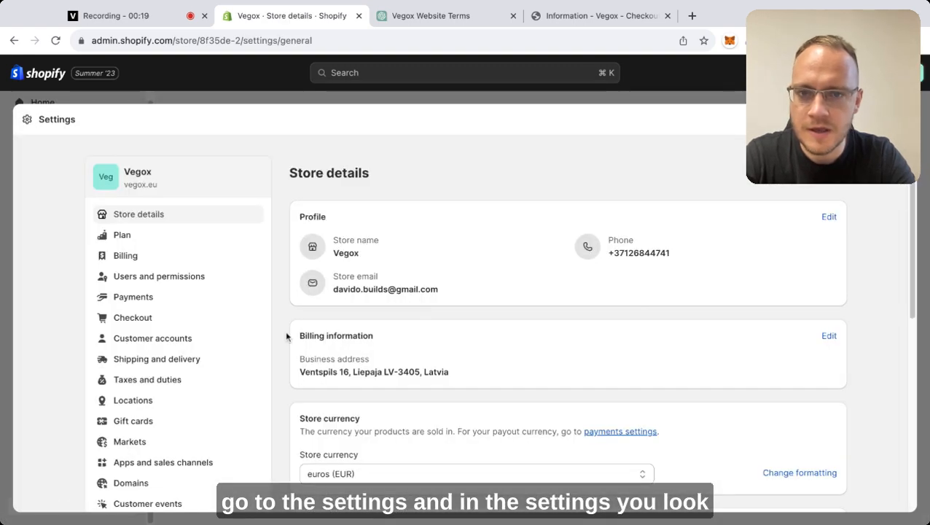
scroll("down", 3)
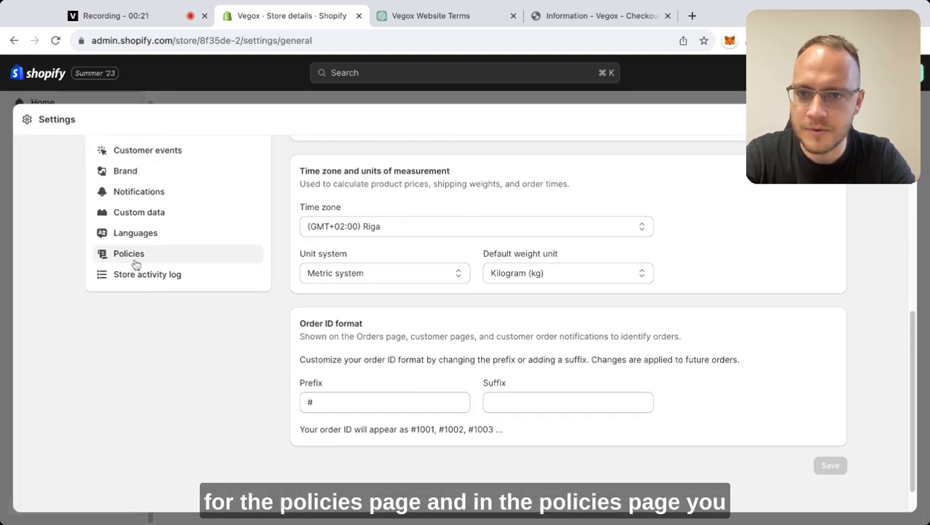
Replace the store's privacy policy with the Shopify template text on the Policies page.
left_click(128, 254)
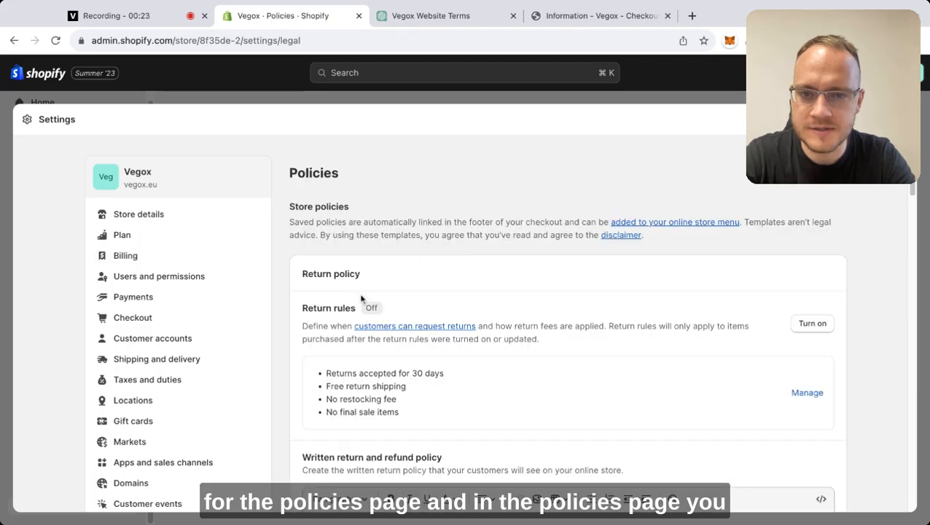
scroll("down", 3)
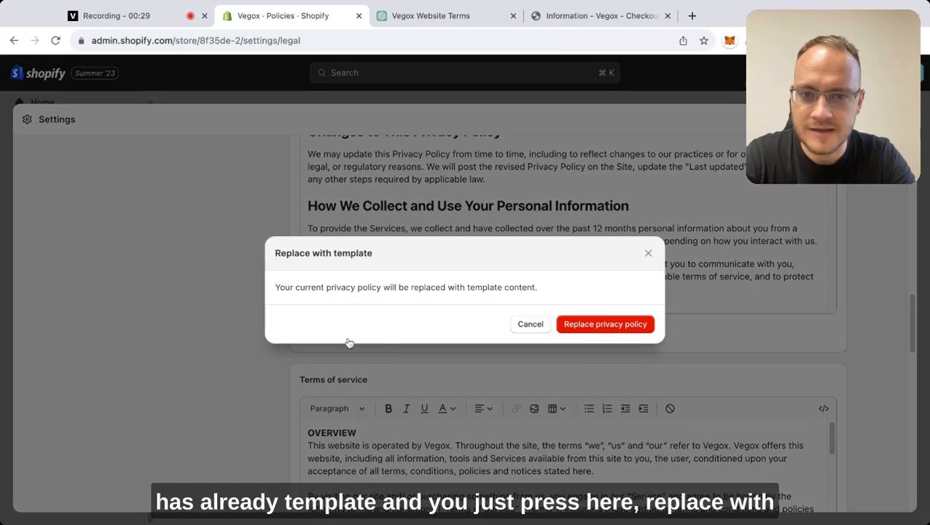
left_click(603, 324)
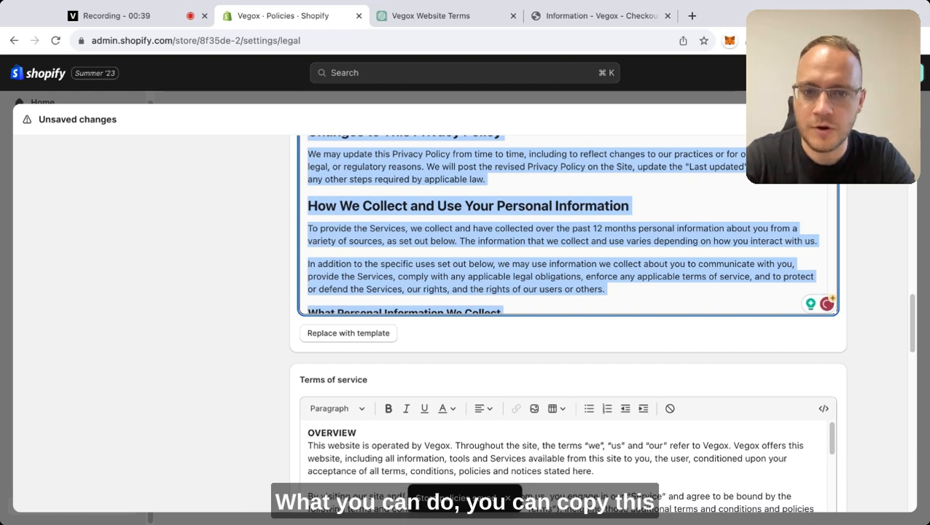
Ask ChatGPT to 'improve my shopify privacy policy' with the template text pasted in.
left_click(431, 14)
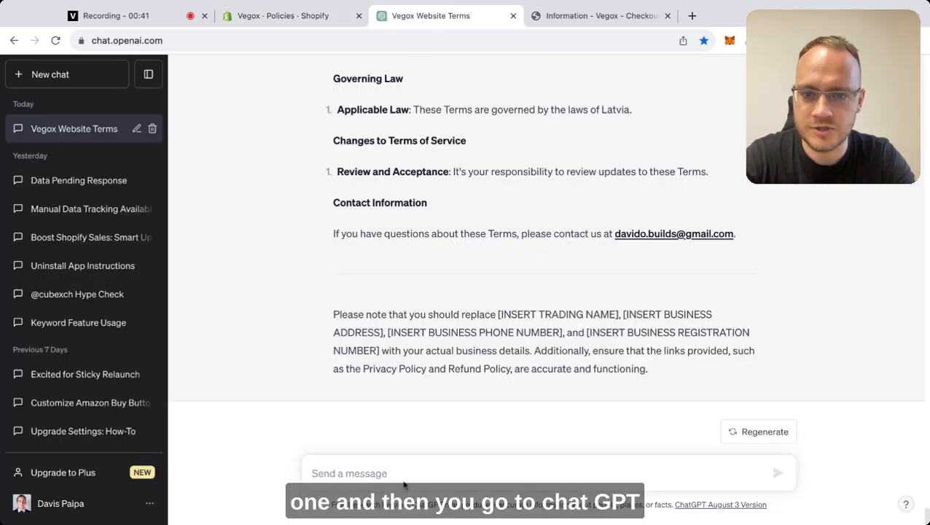
type("improve my s")
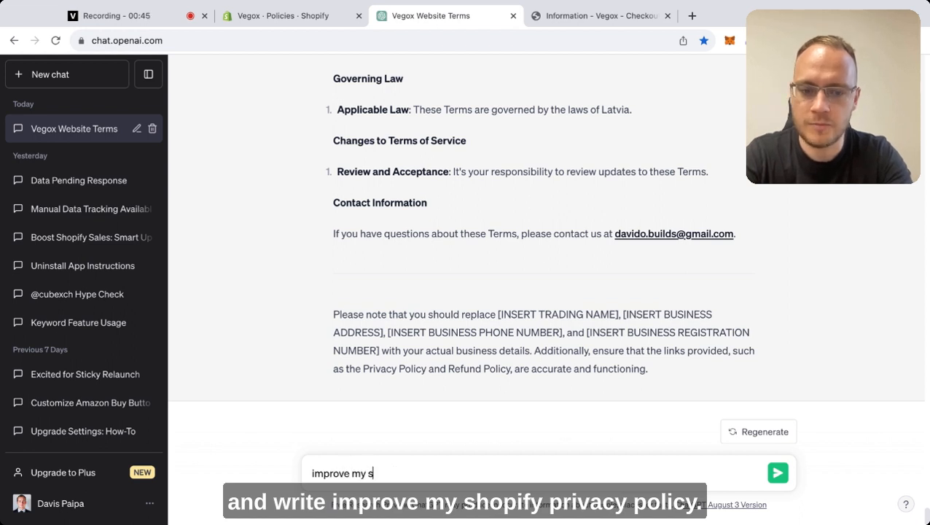
type("hopify pr")
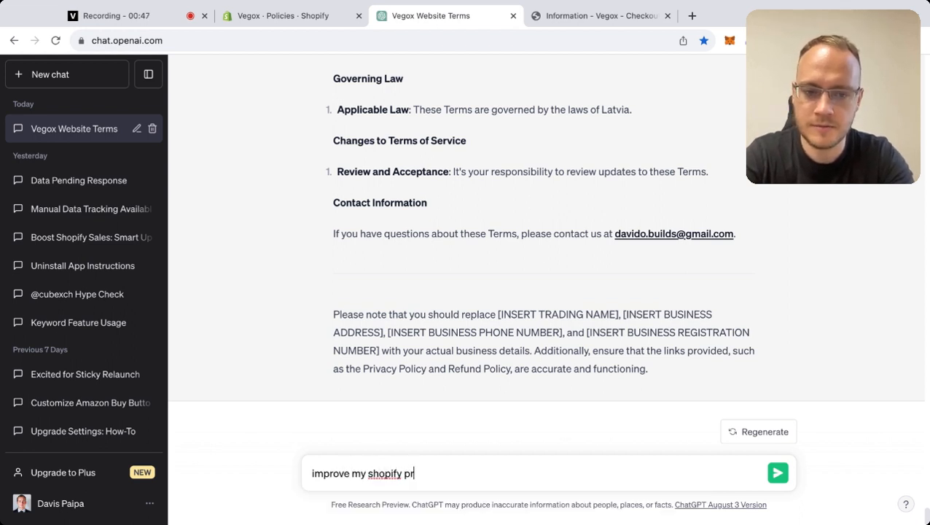
type("ivacy pod")
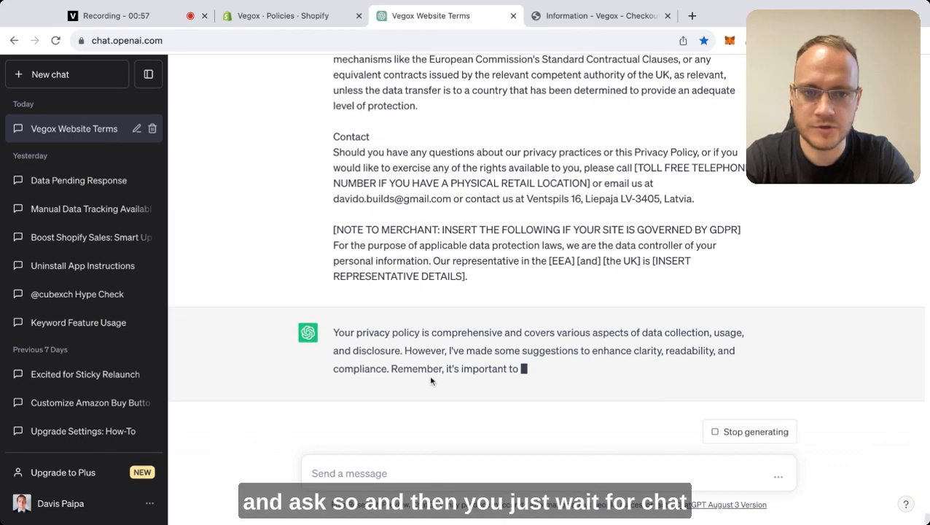
Review ChatGPT's rewritten Vegox policy, return it to Shopify, and bring up the store checkout page.
scroll("down", 3)
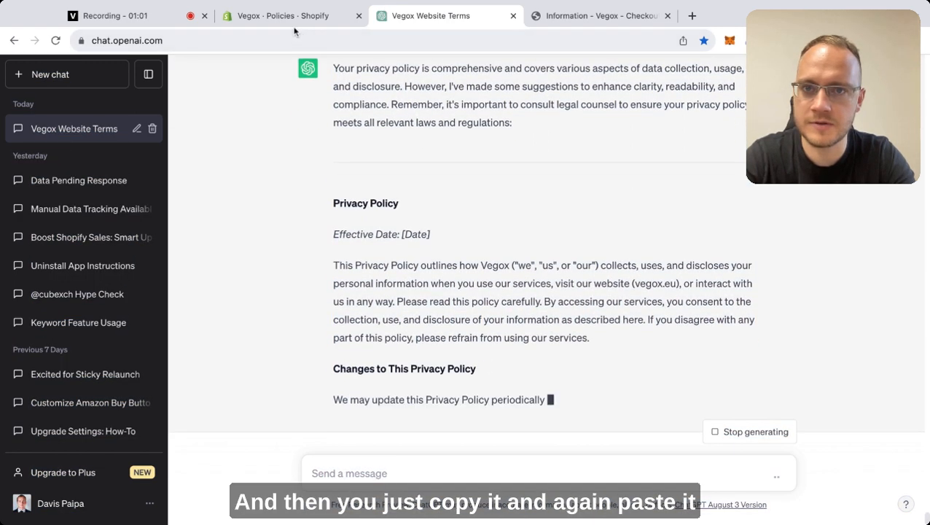
left_click(284, 15)
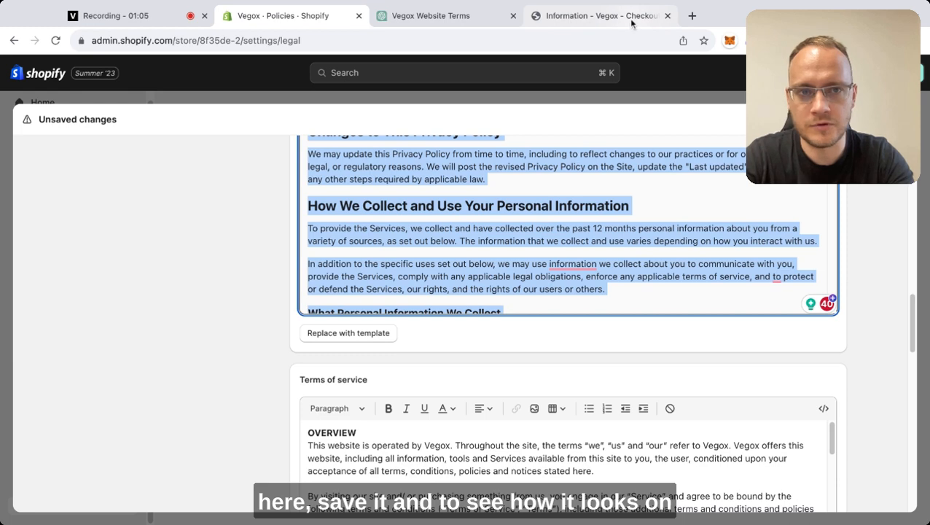
left_click(601, 15)
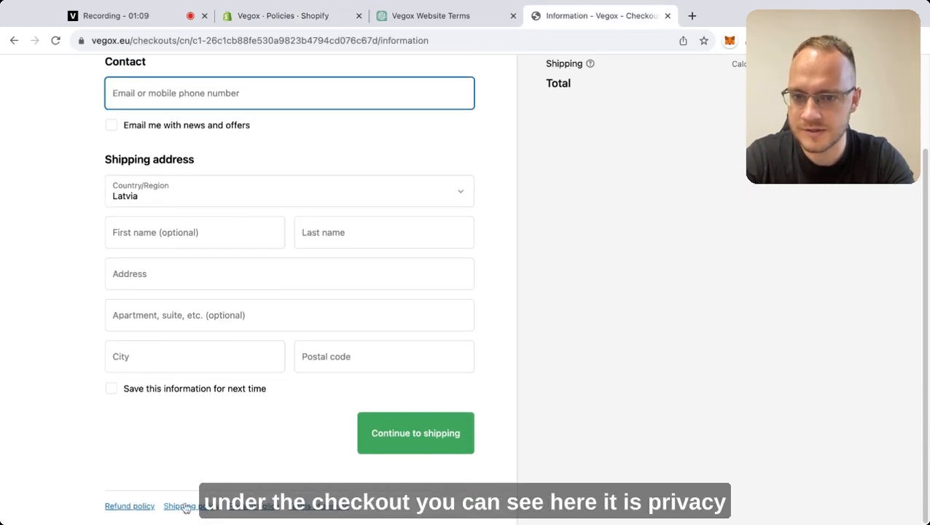
View the store's privacy policy pop-up from the checkout footer, down to its disclosure sections.
left_click(233, 506)
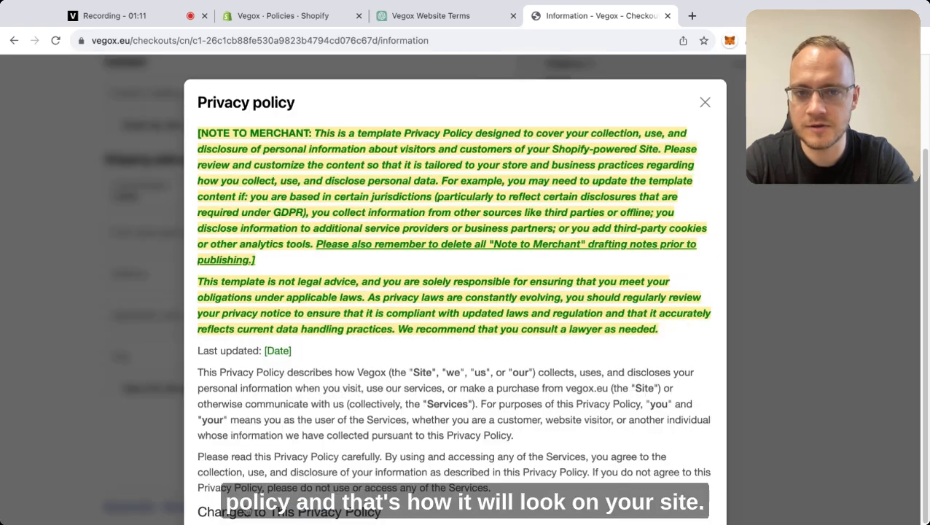
scroll("down", 3)
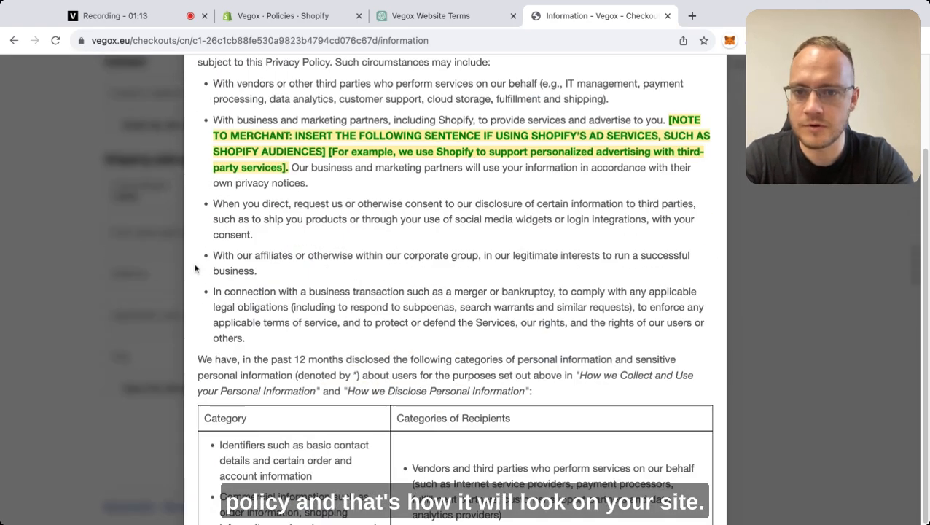